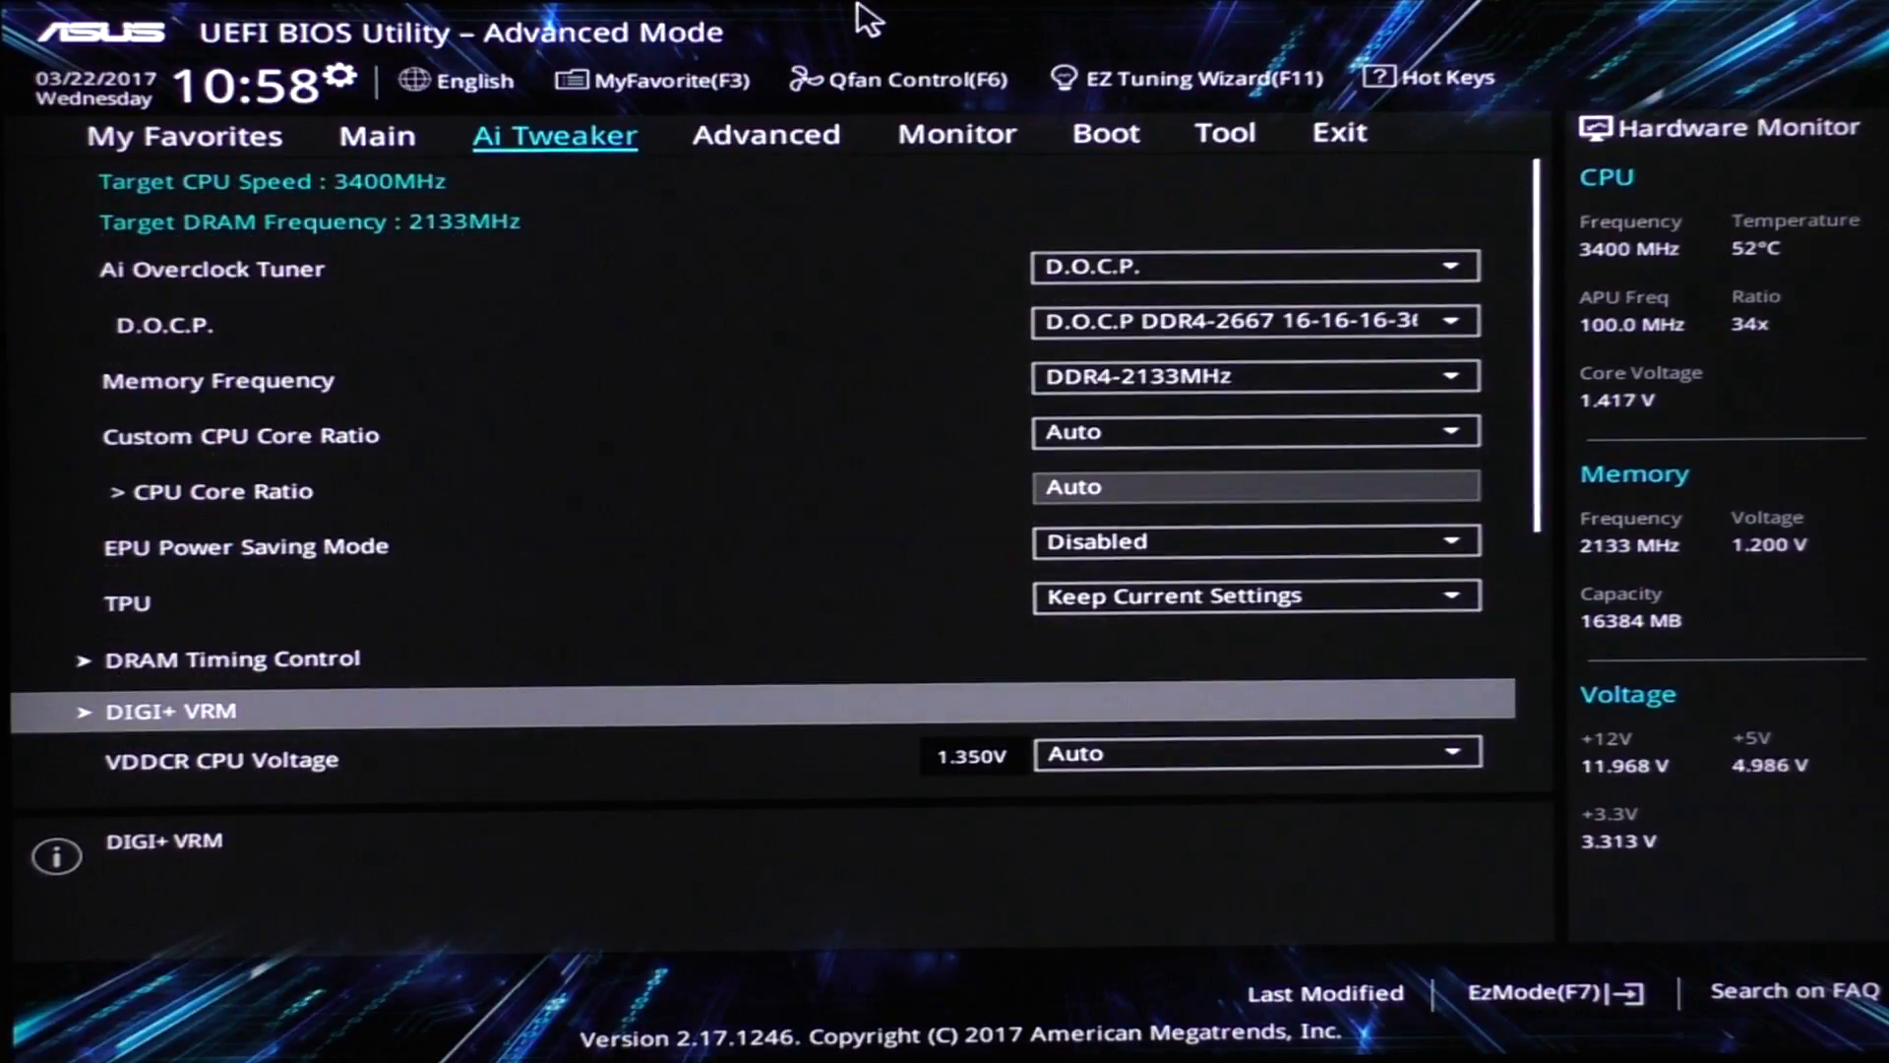
Browse the CPU core voltage mode choices and the Advanced SATA configuration, then return to Ai Tweaker
scroll(down, 3)
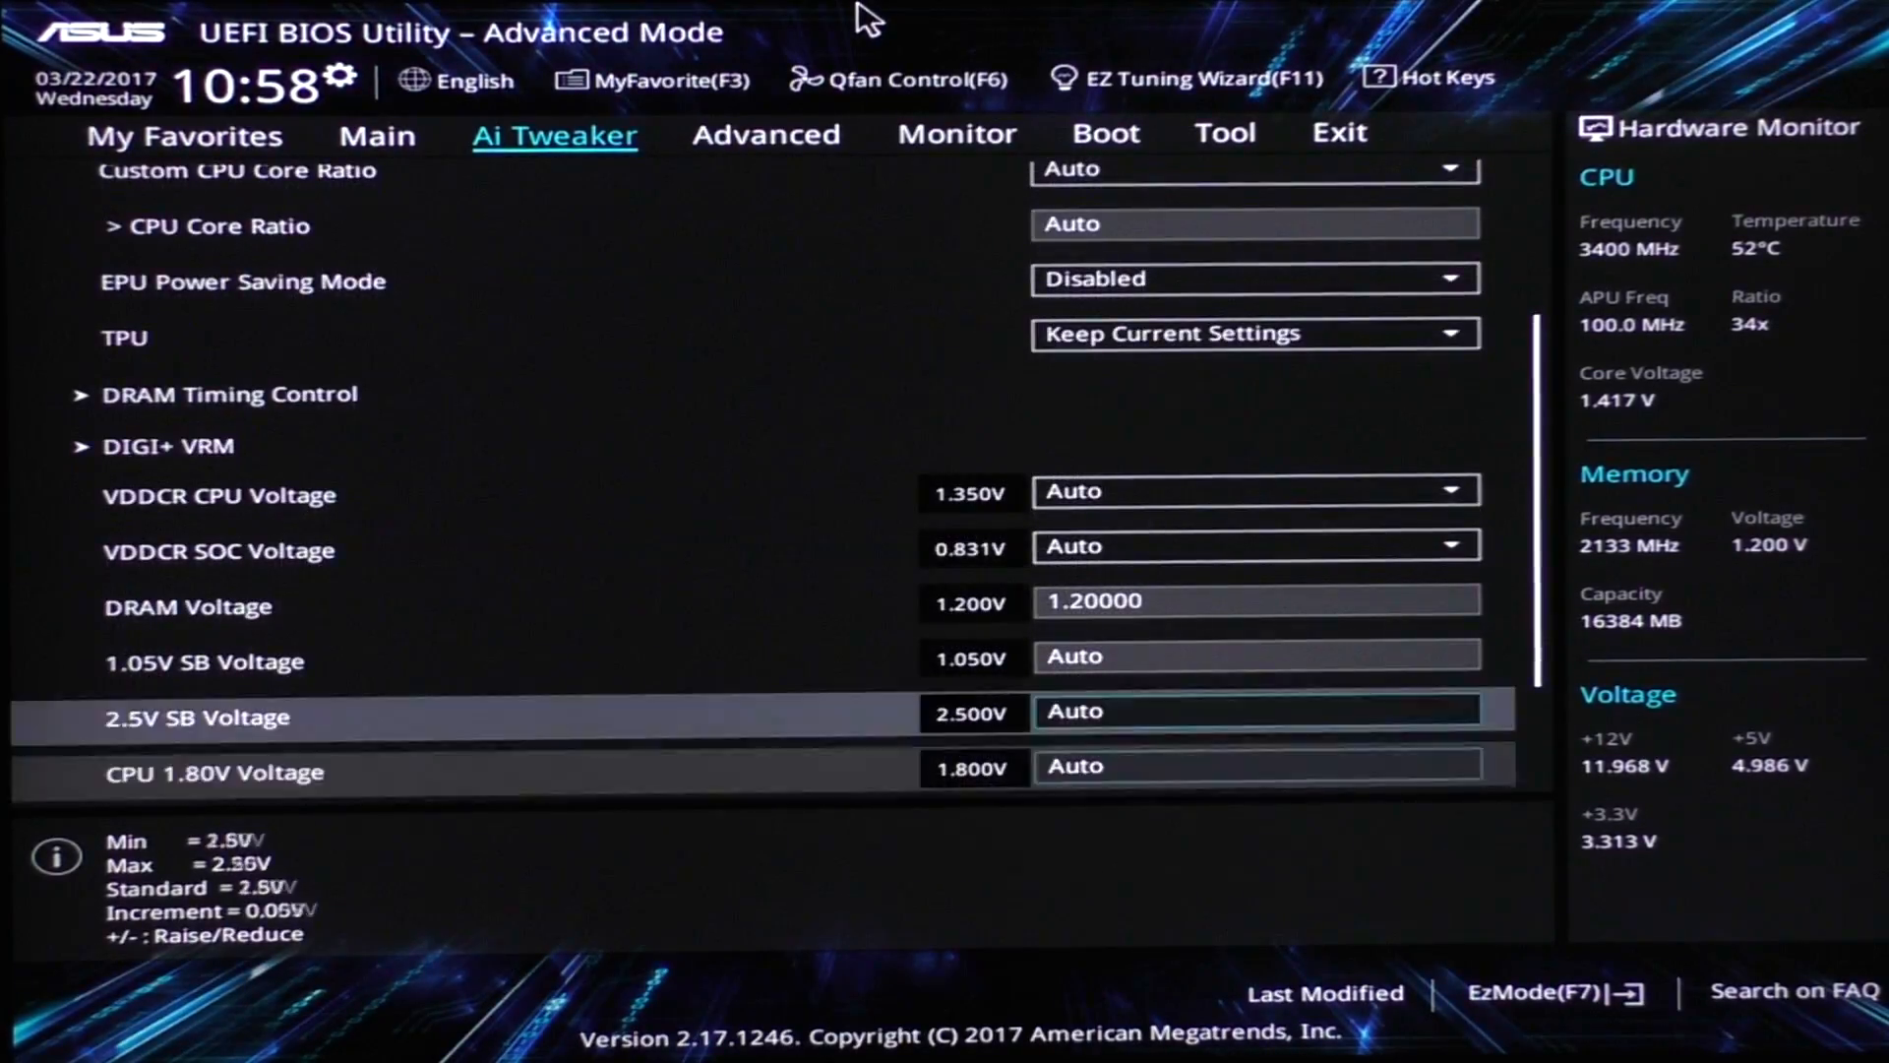
click(1253, 490)
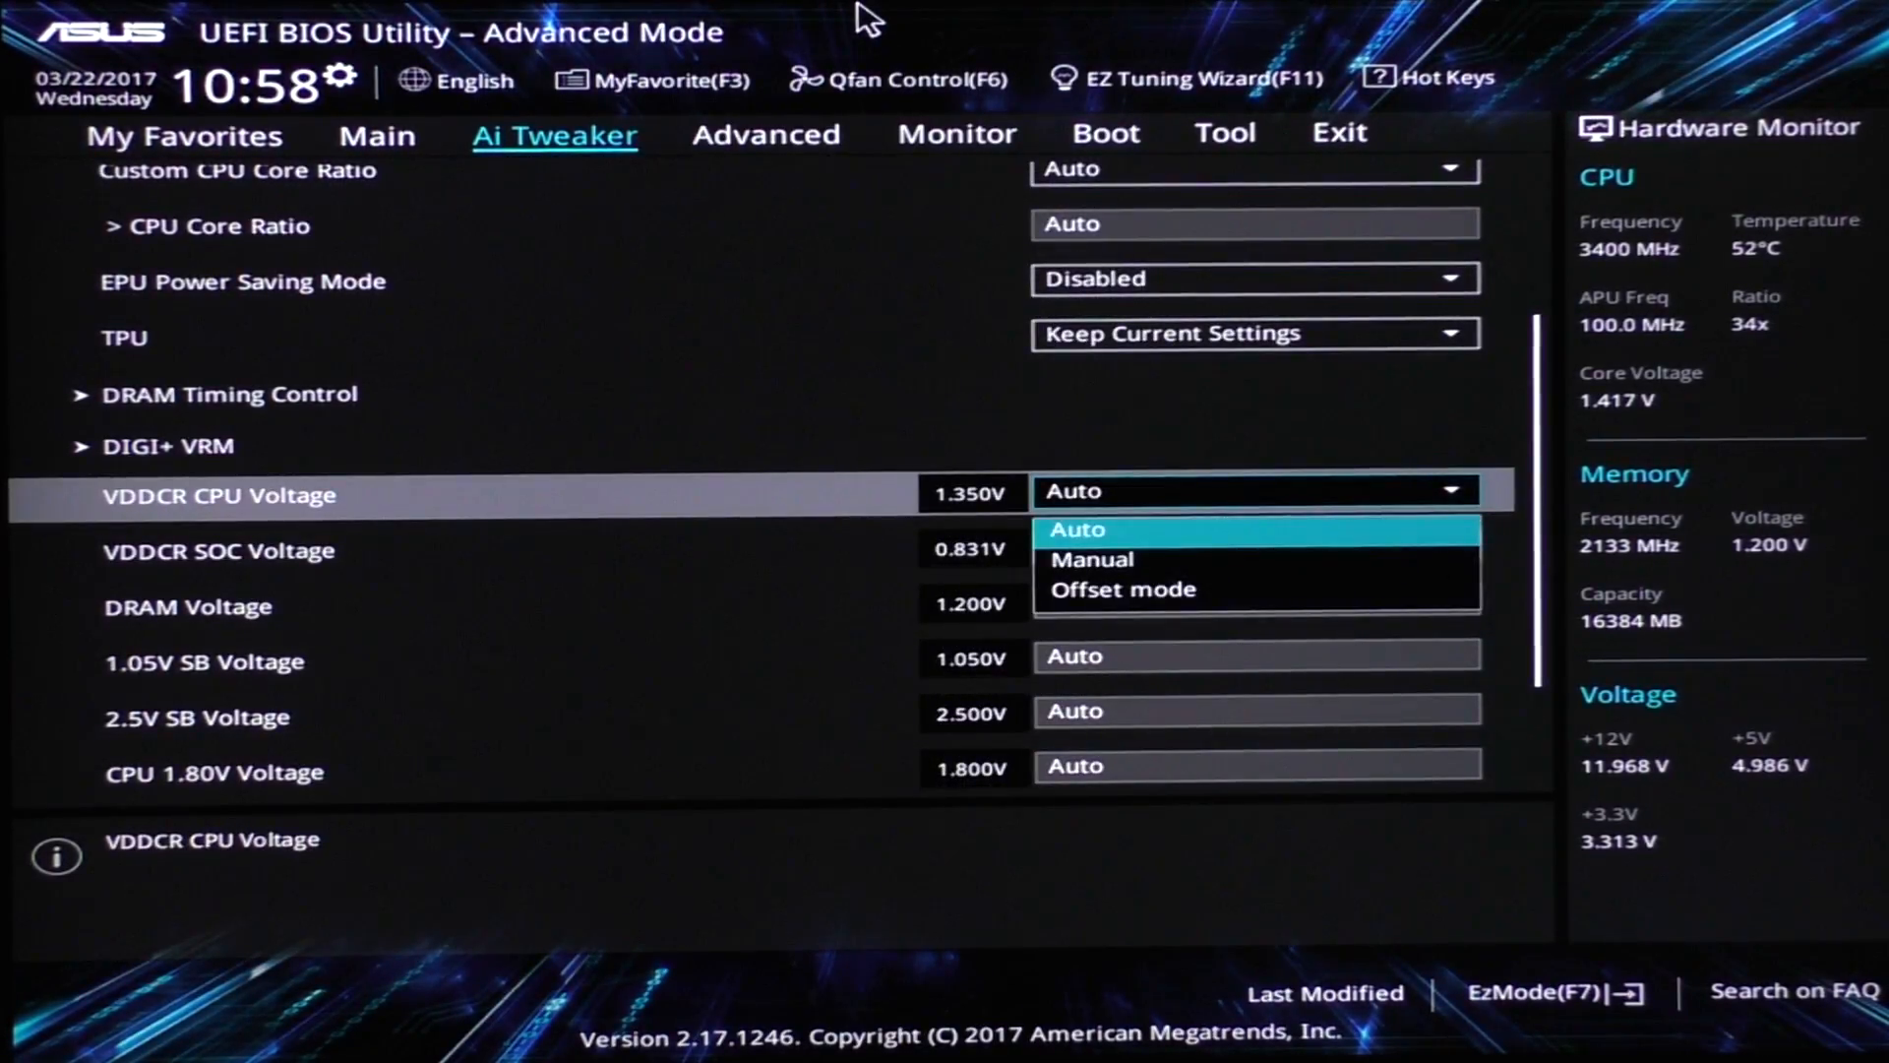
click(766, 134)
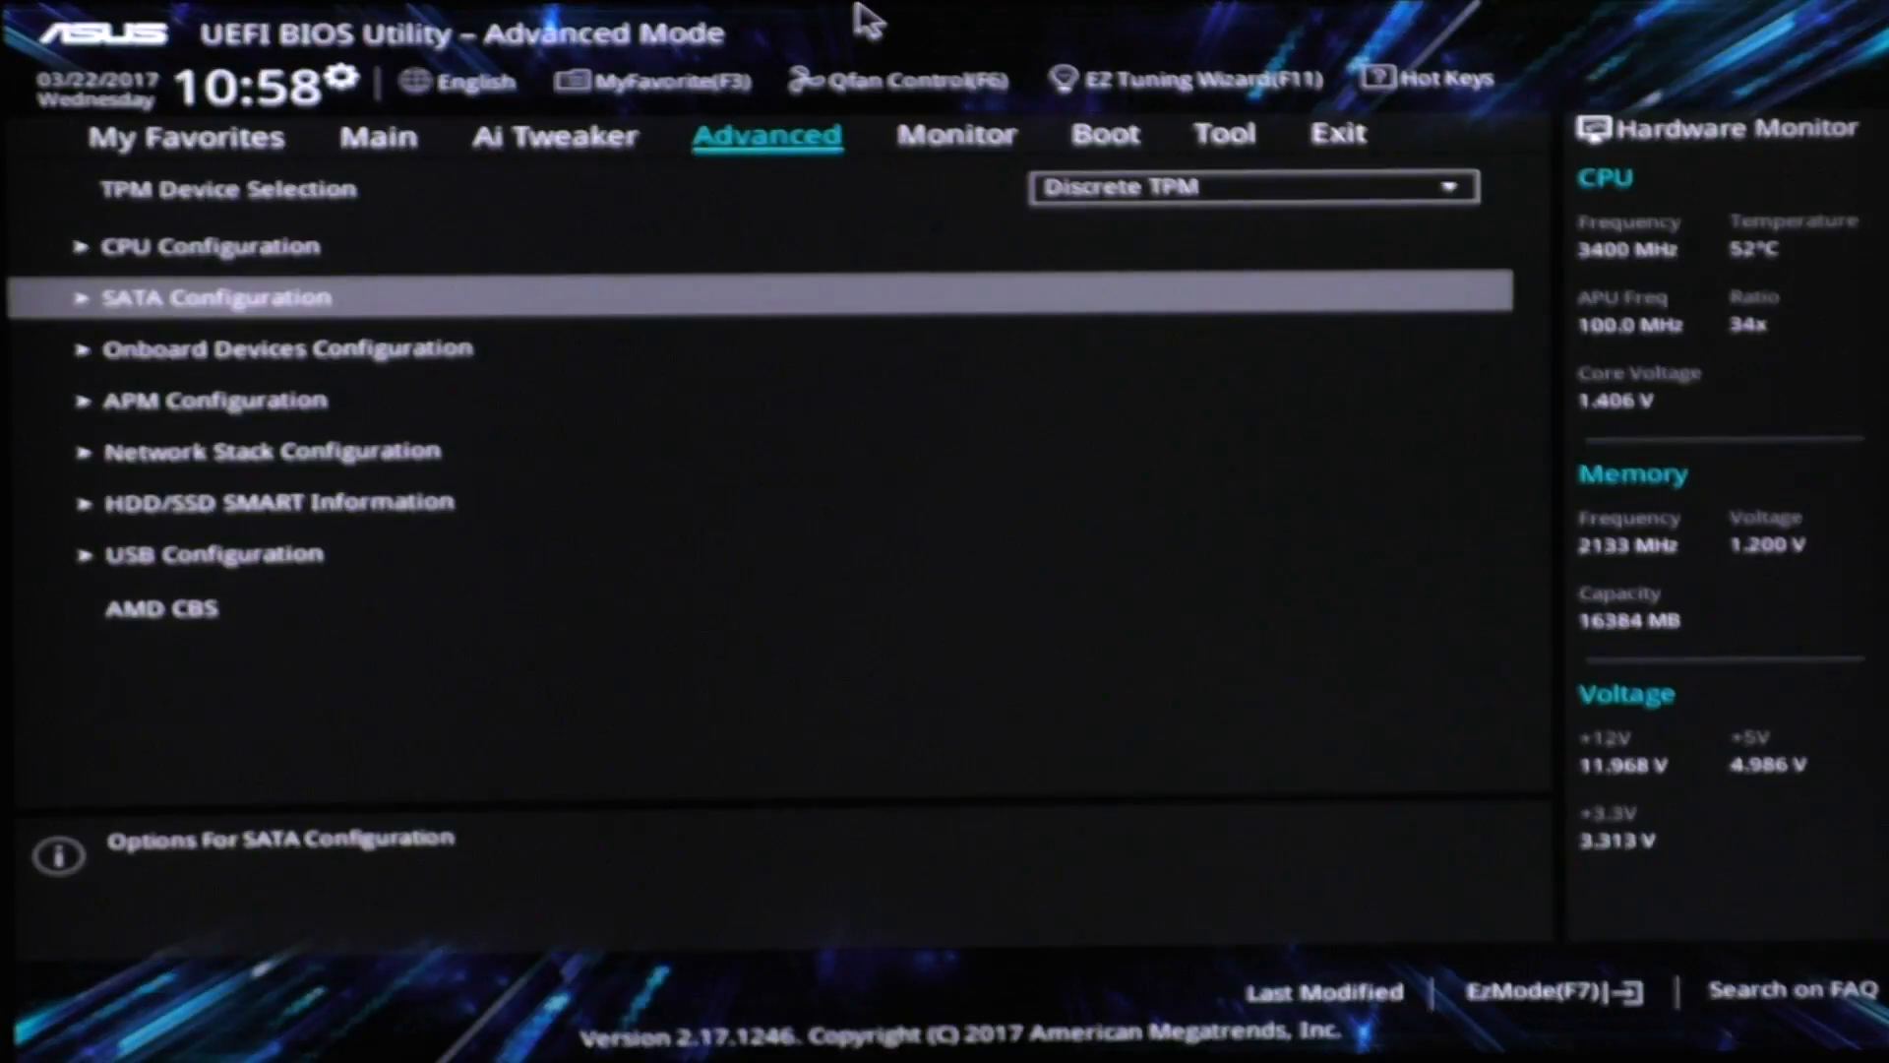
click(214, 297)
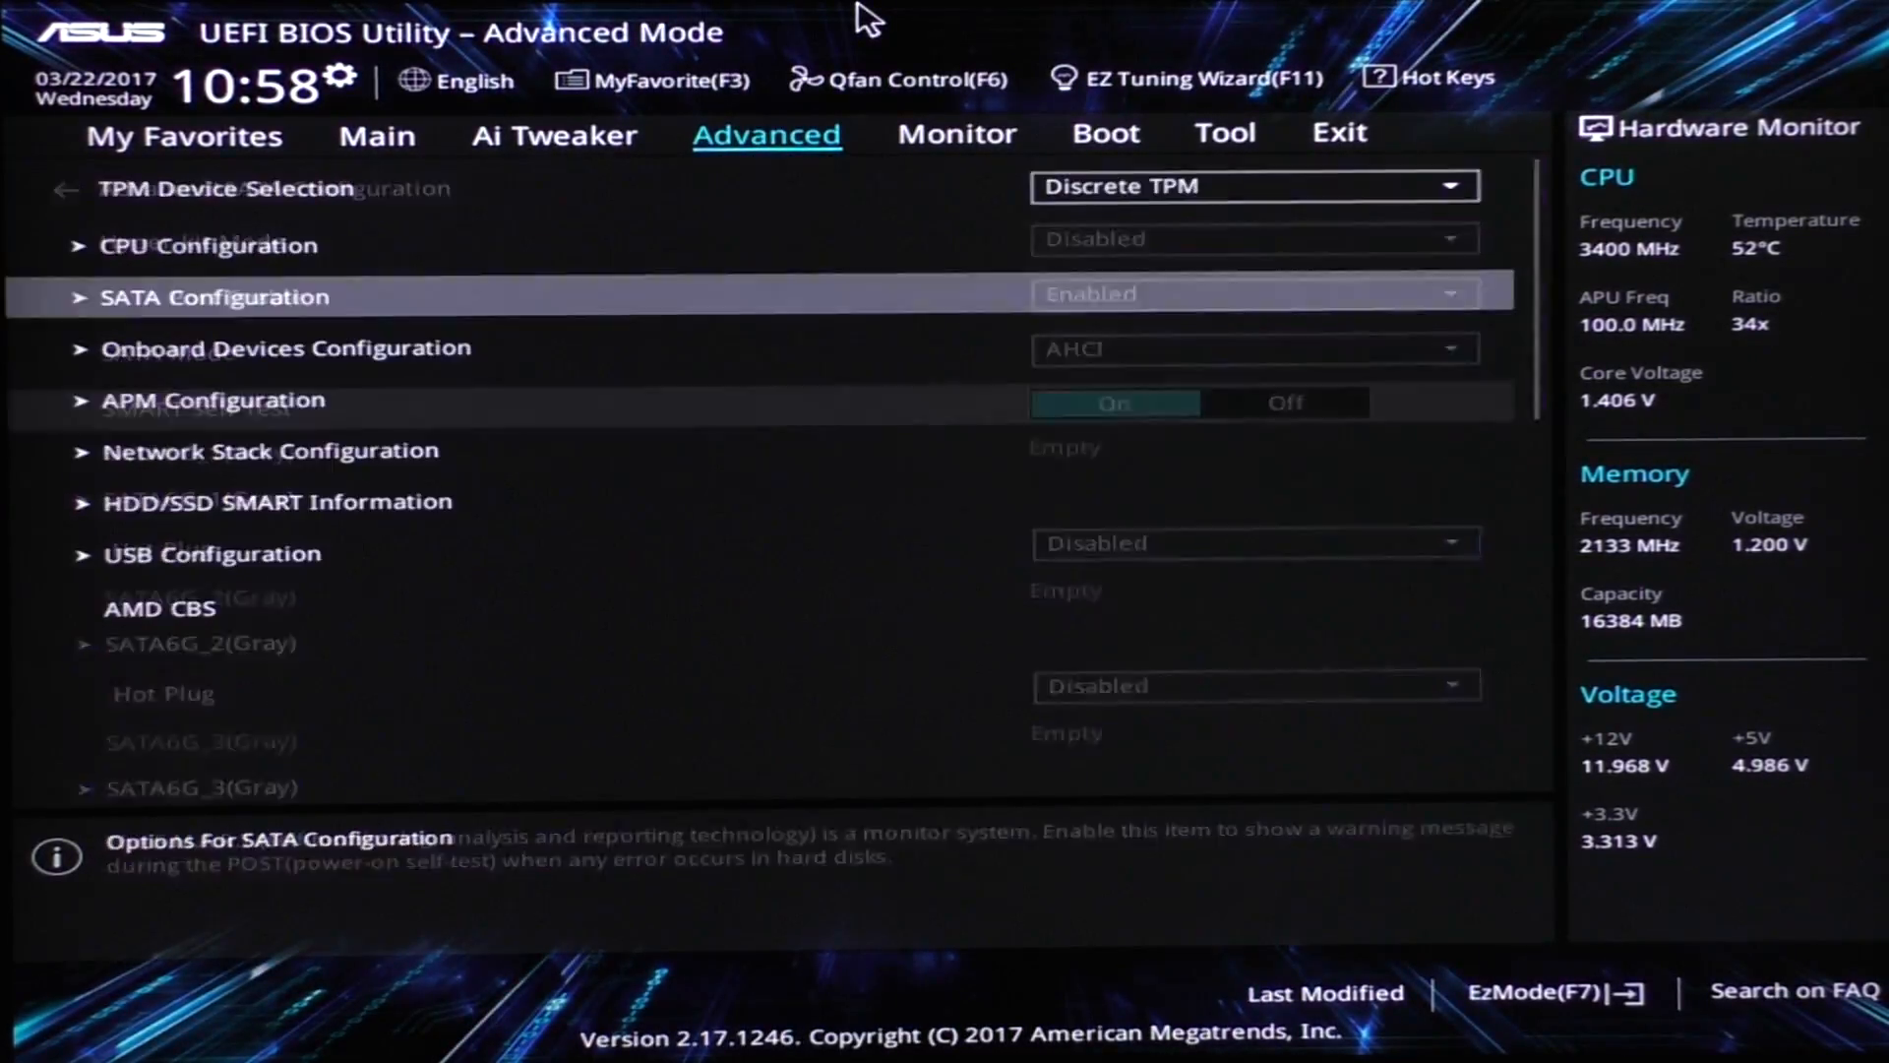
click(553, 134)
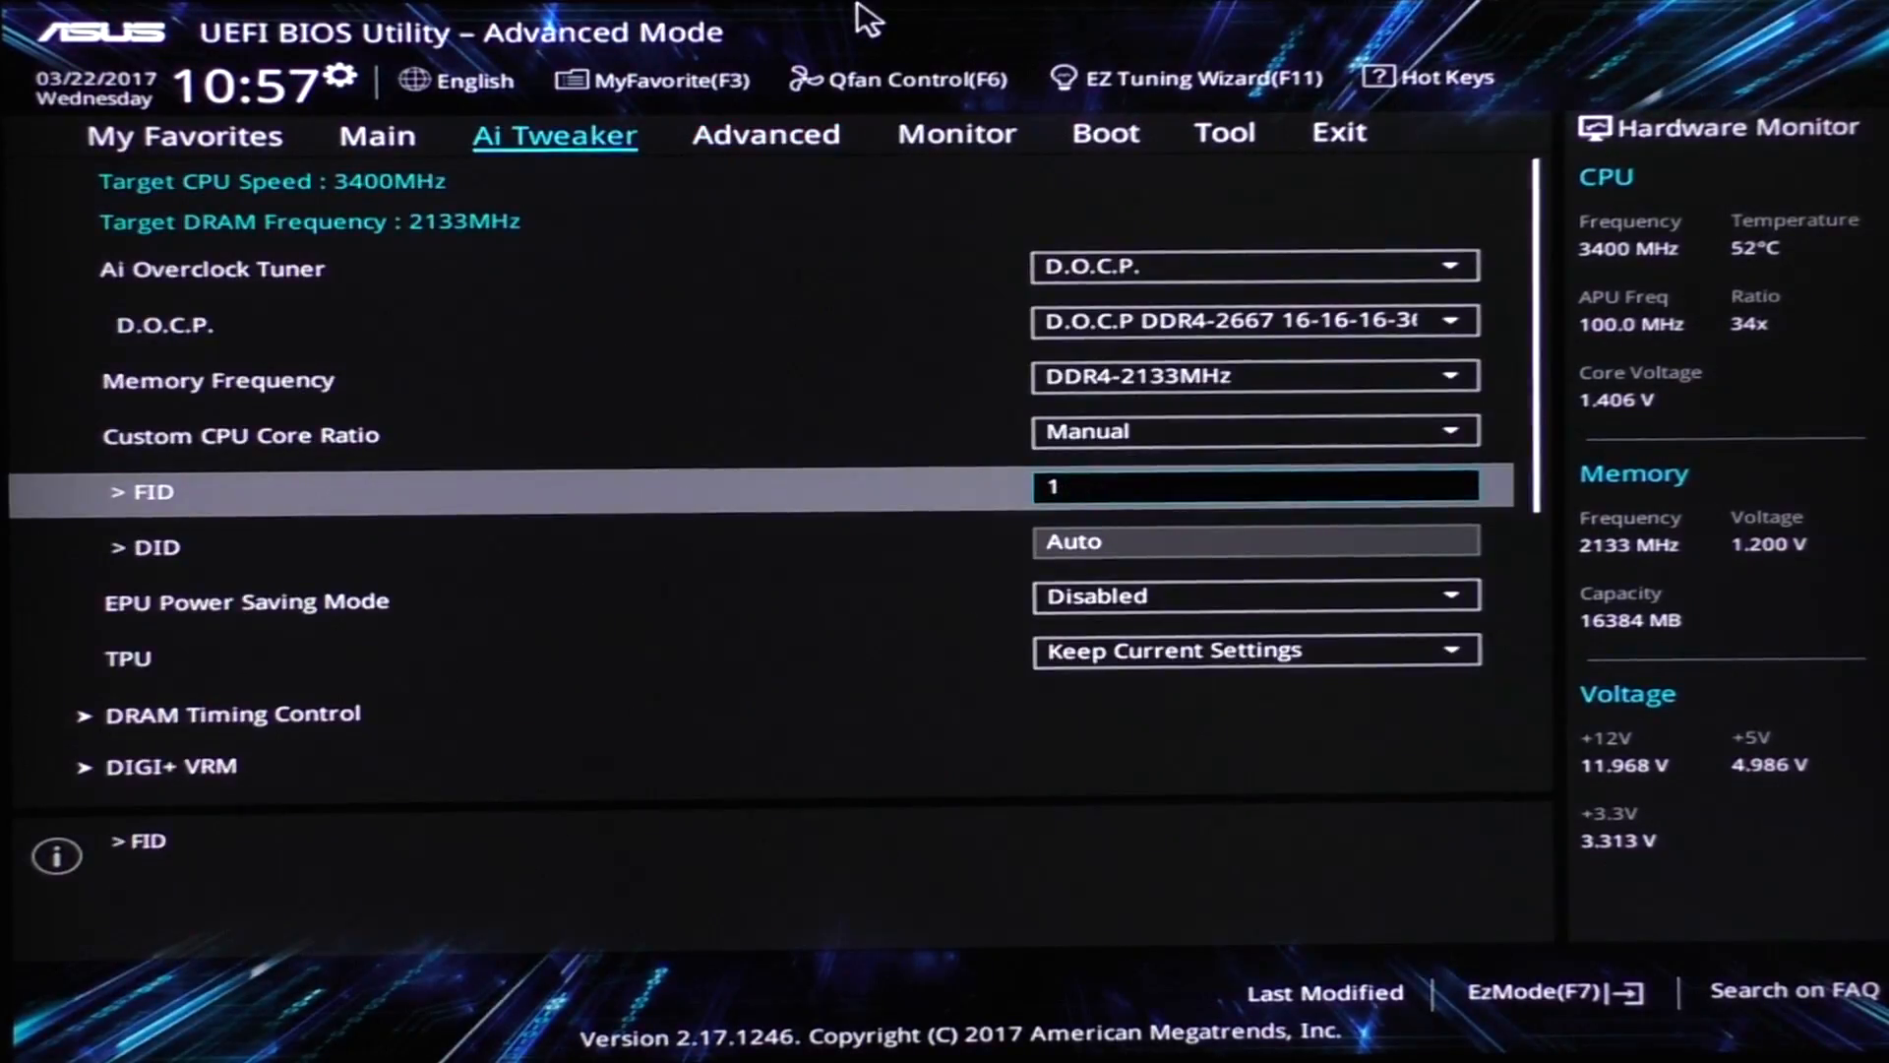
Set VDDCR CPU Offset Voltage to +0.15000 V and enter the DIGI+ VRM power settings
scroll(down, 3)
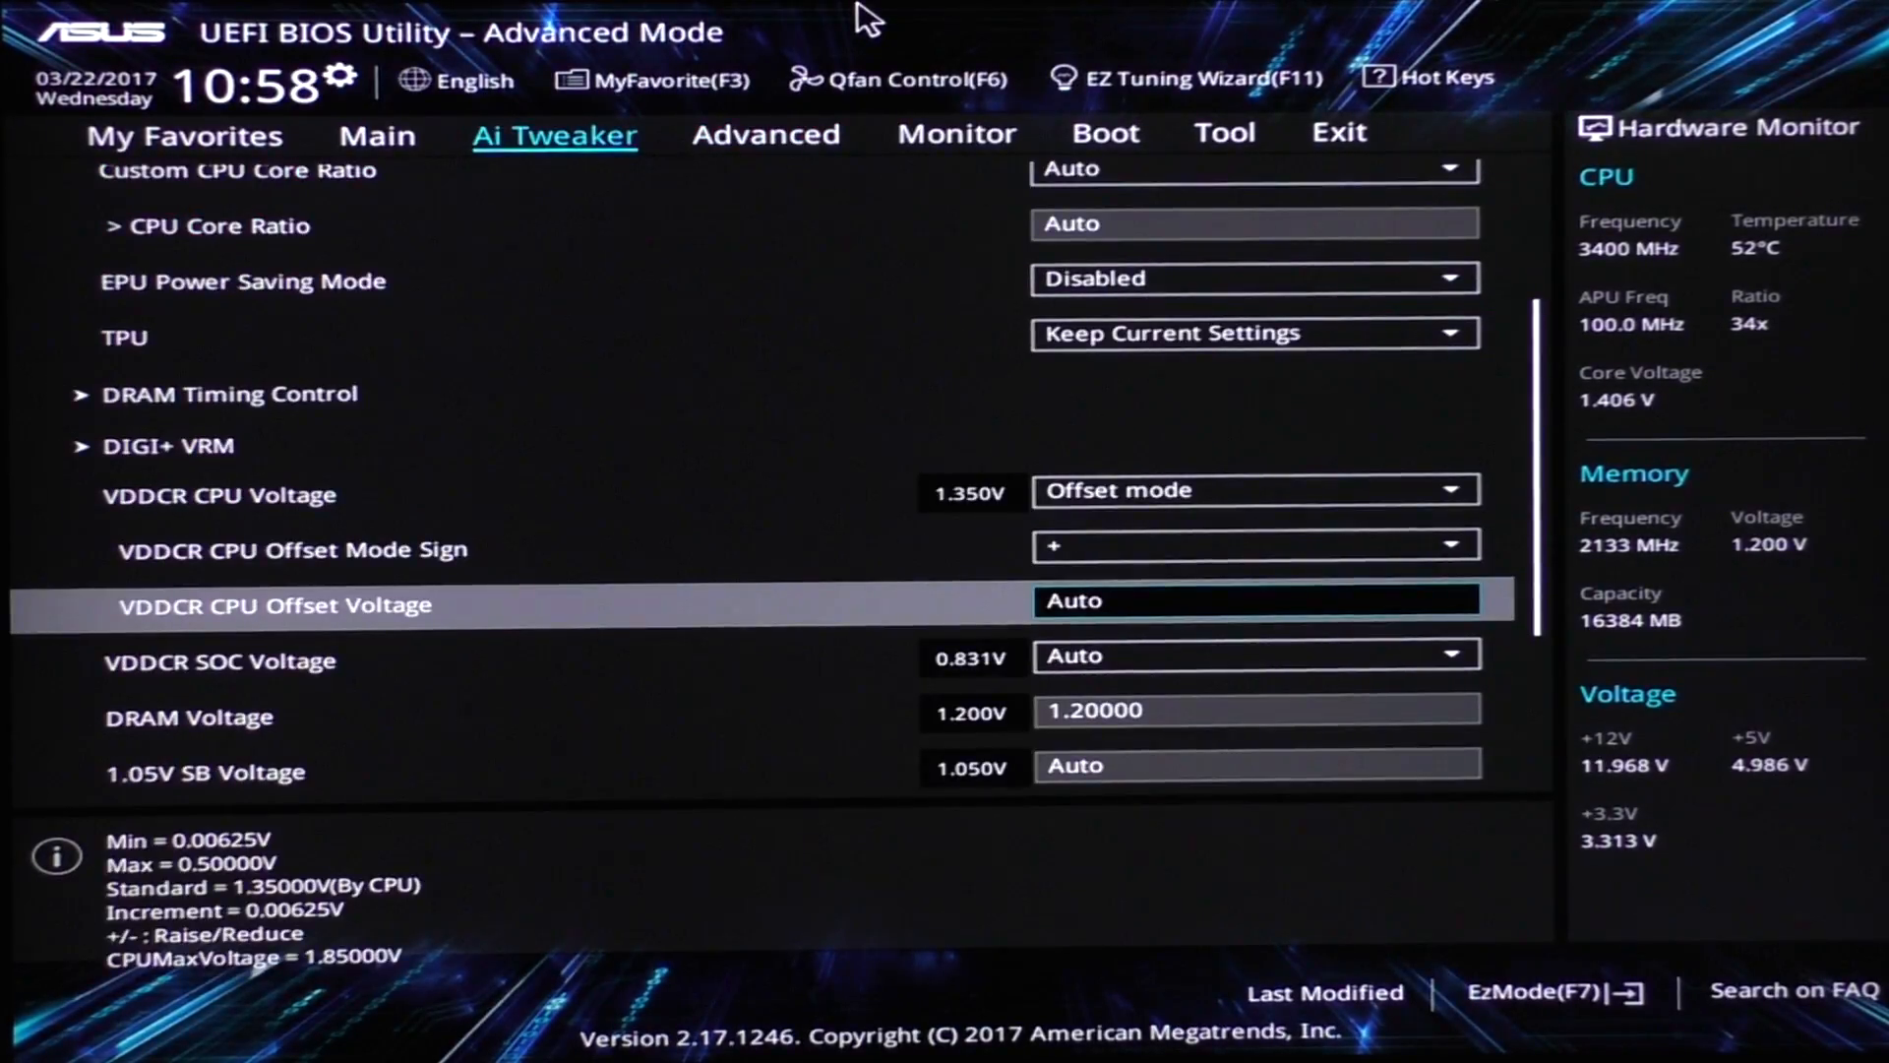
text(0.15000)
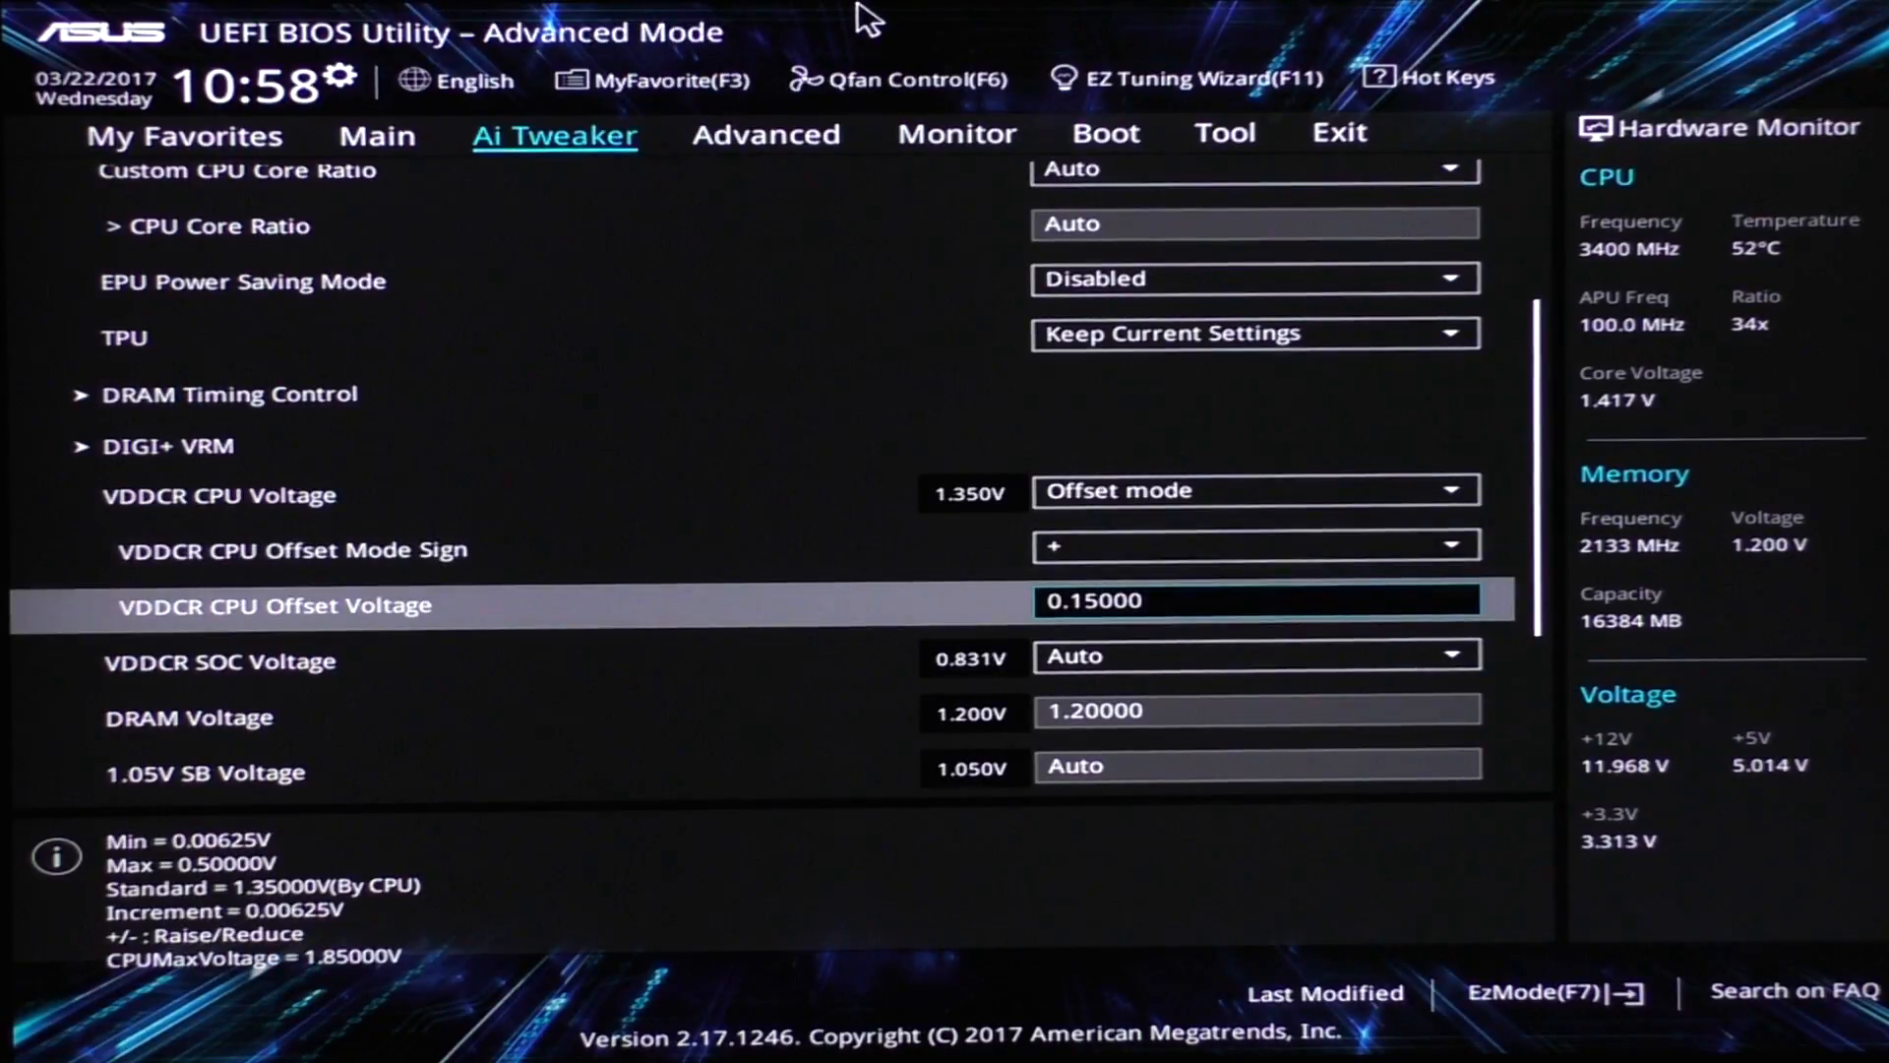
click(165, 447)
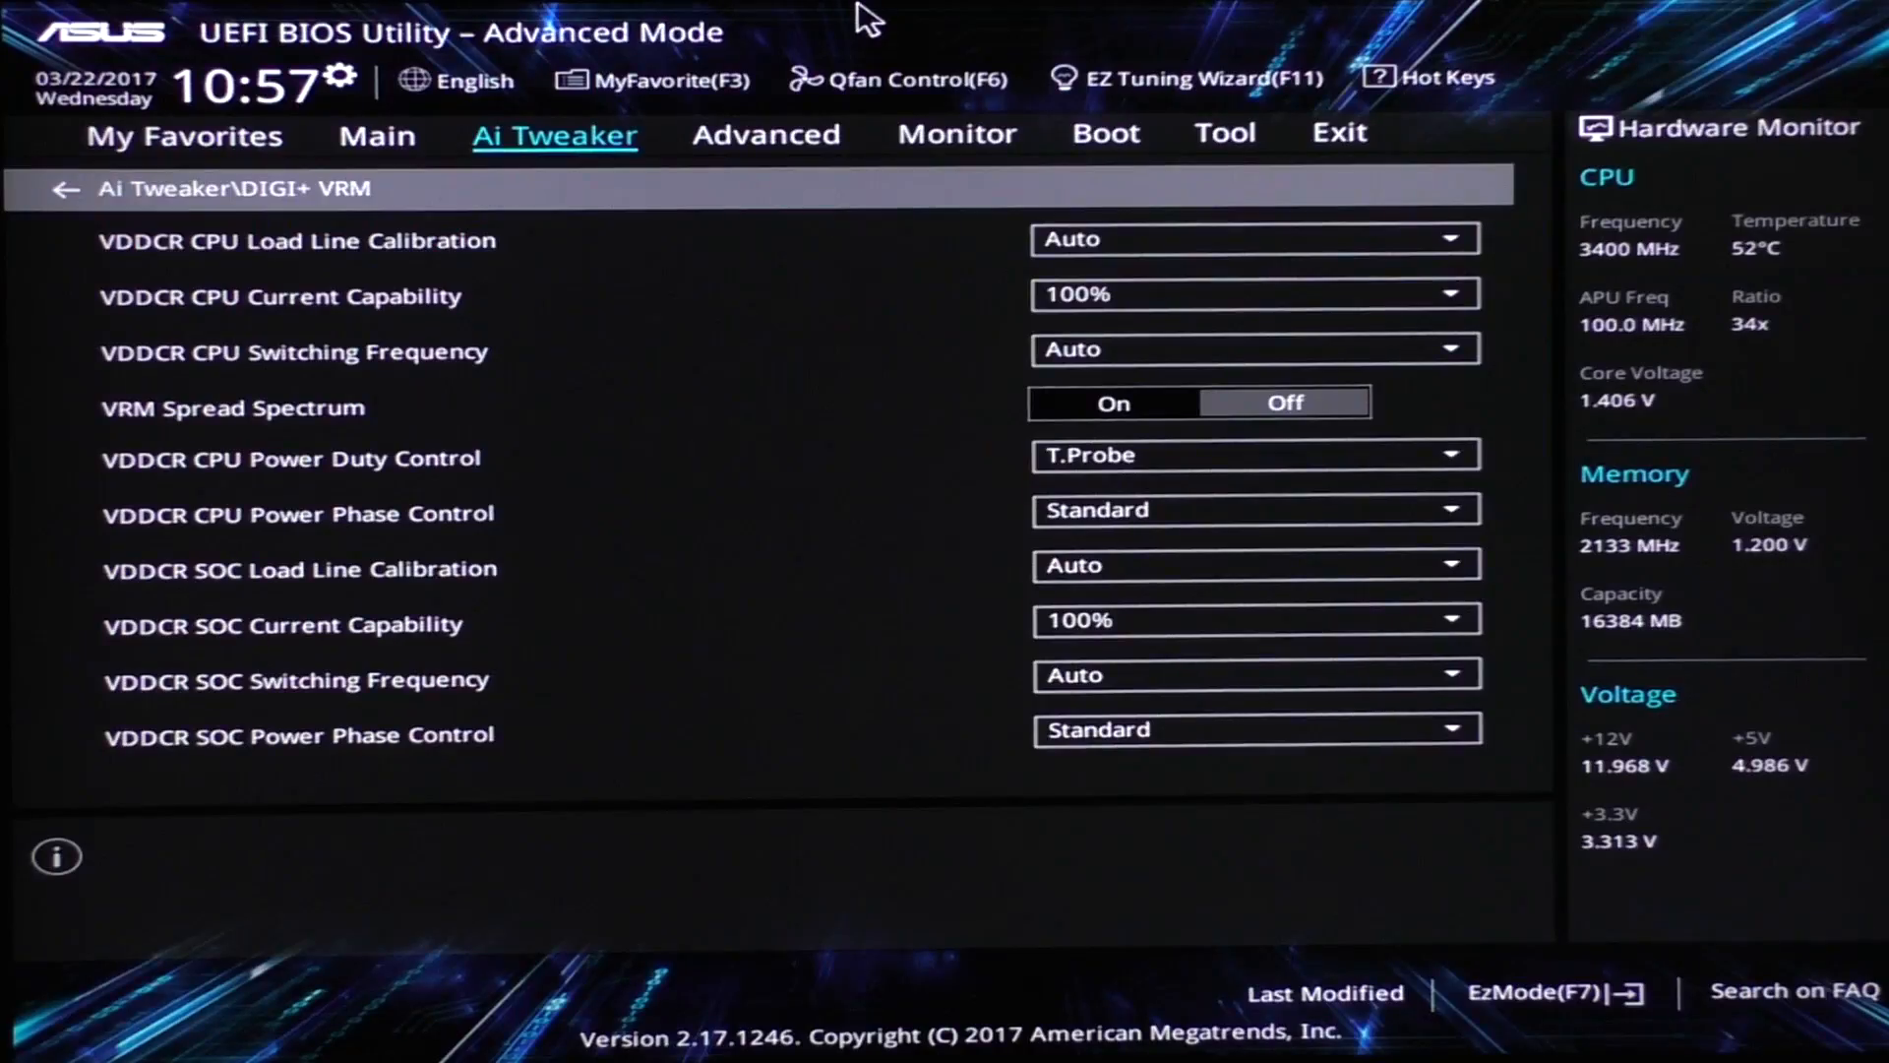
Exit DIGI+ VRM, review the 1.05V SB Voltage entry, and switch to the ASUS Aura window
click(296, 735)
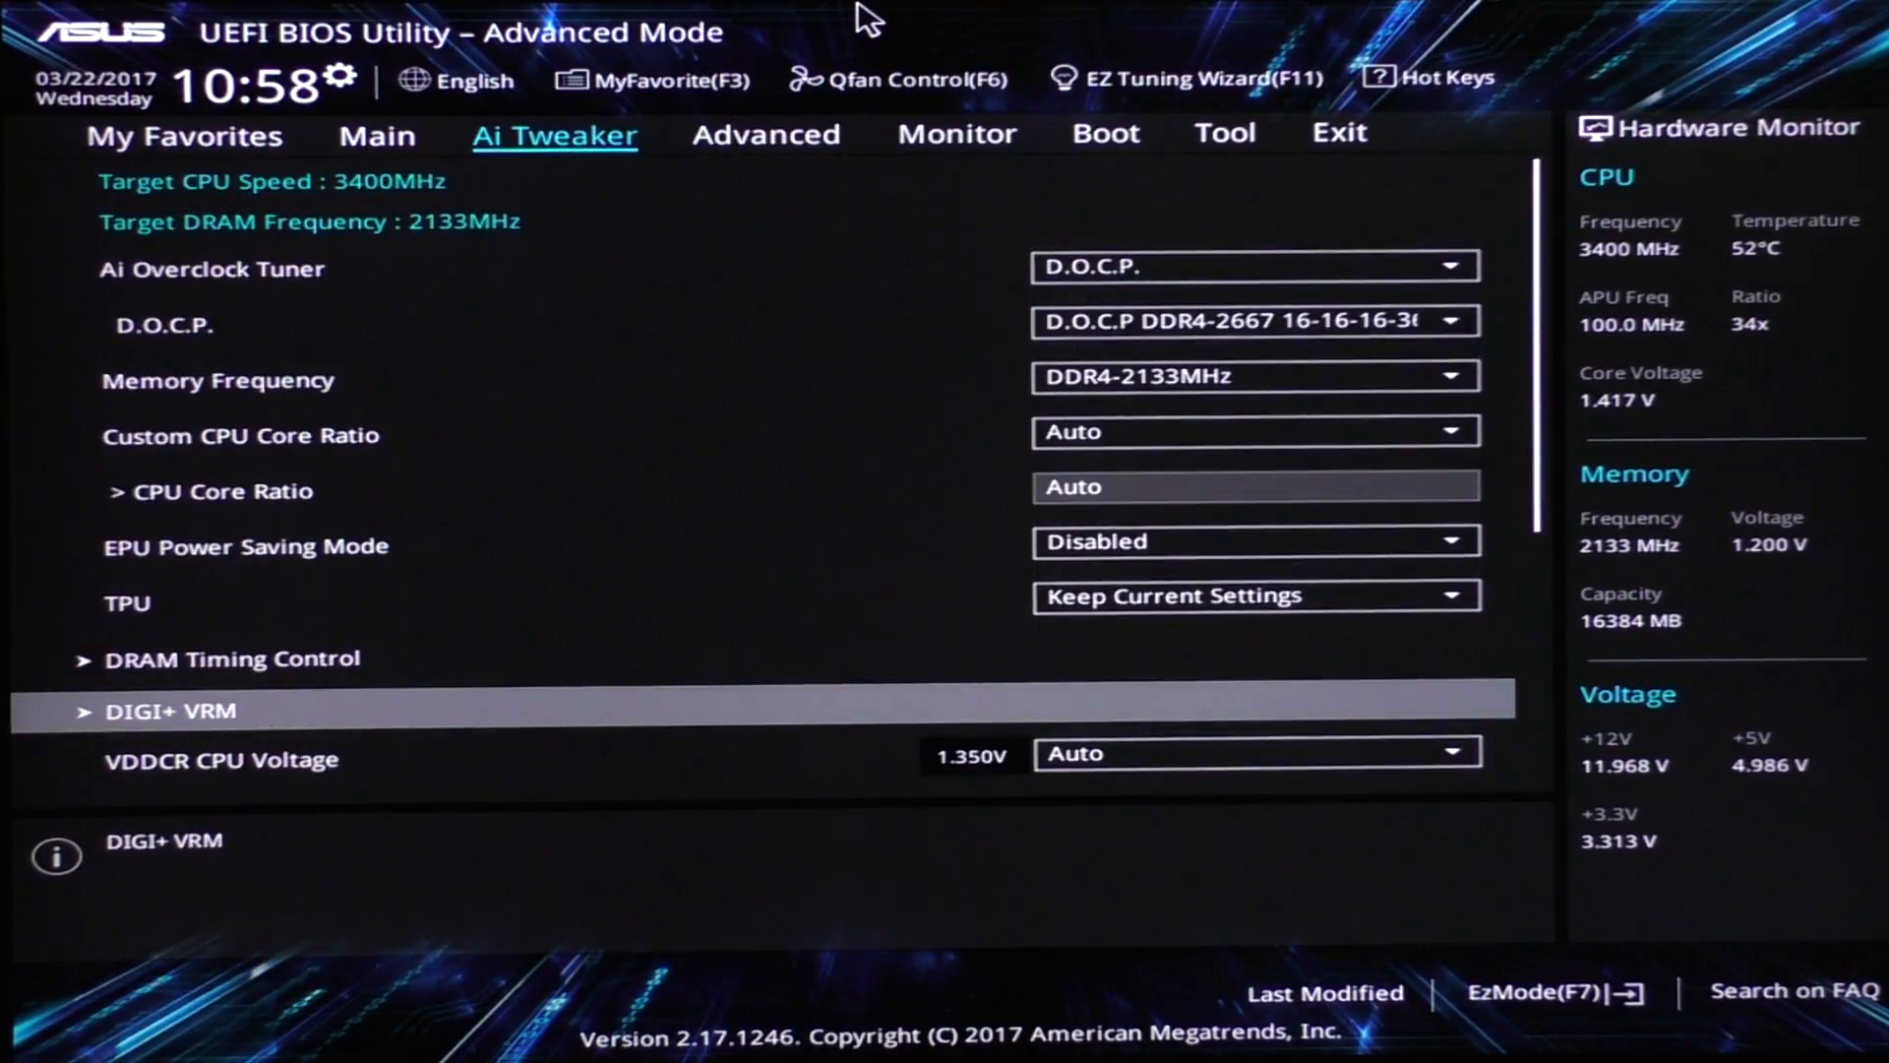
scroll(down, 3)
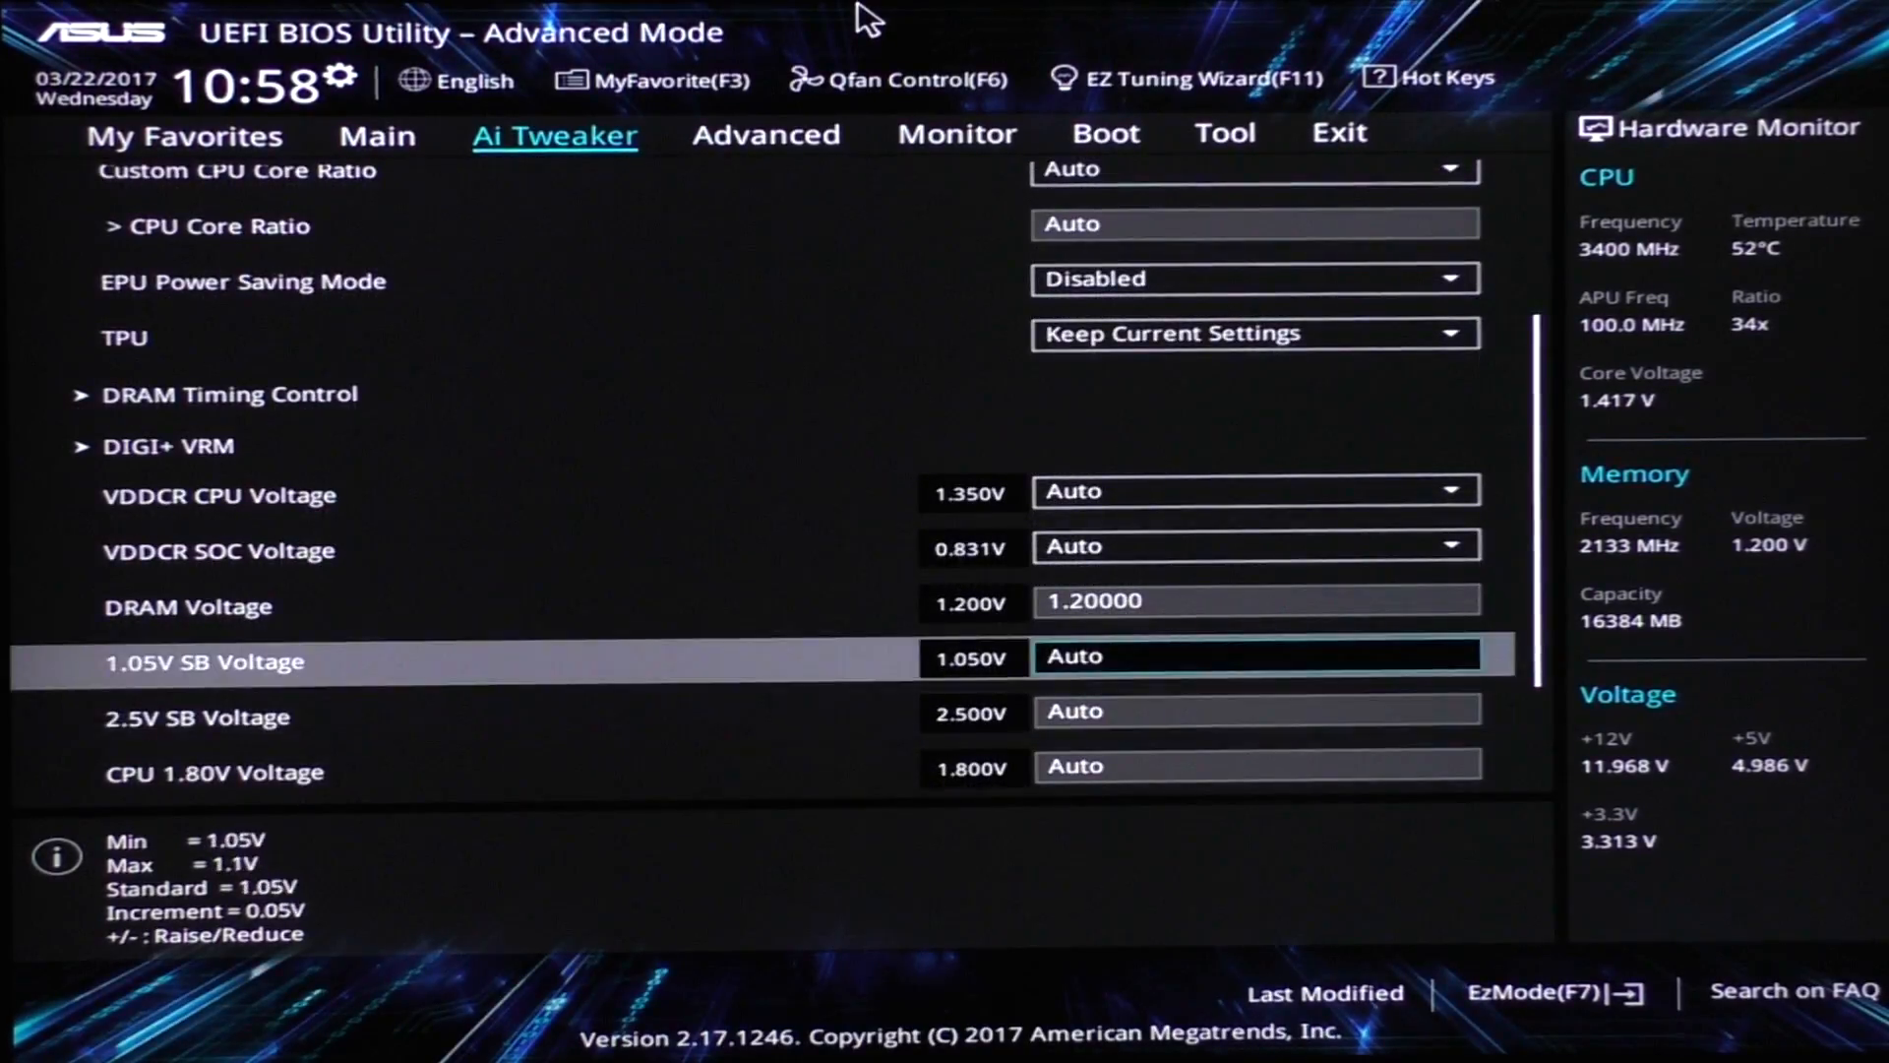
click(1254, 490)
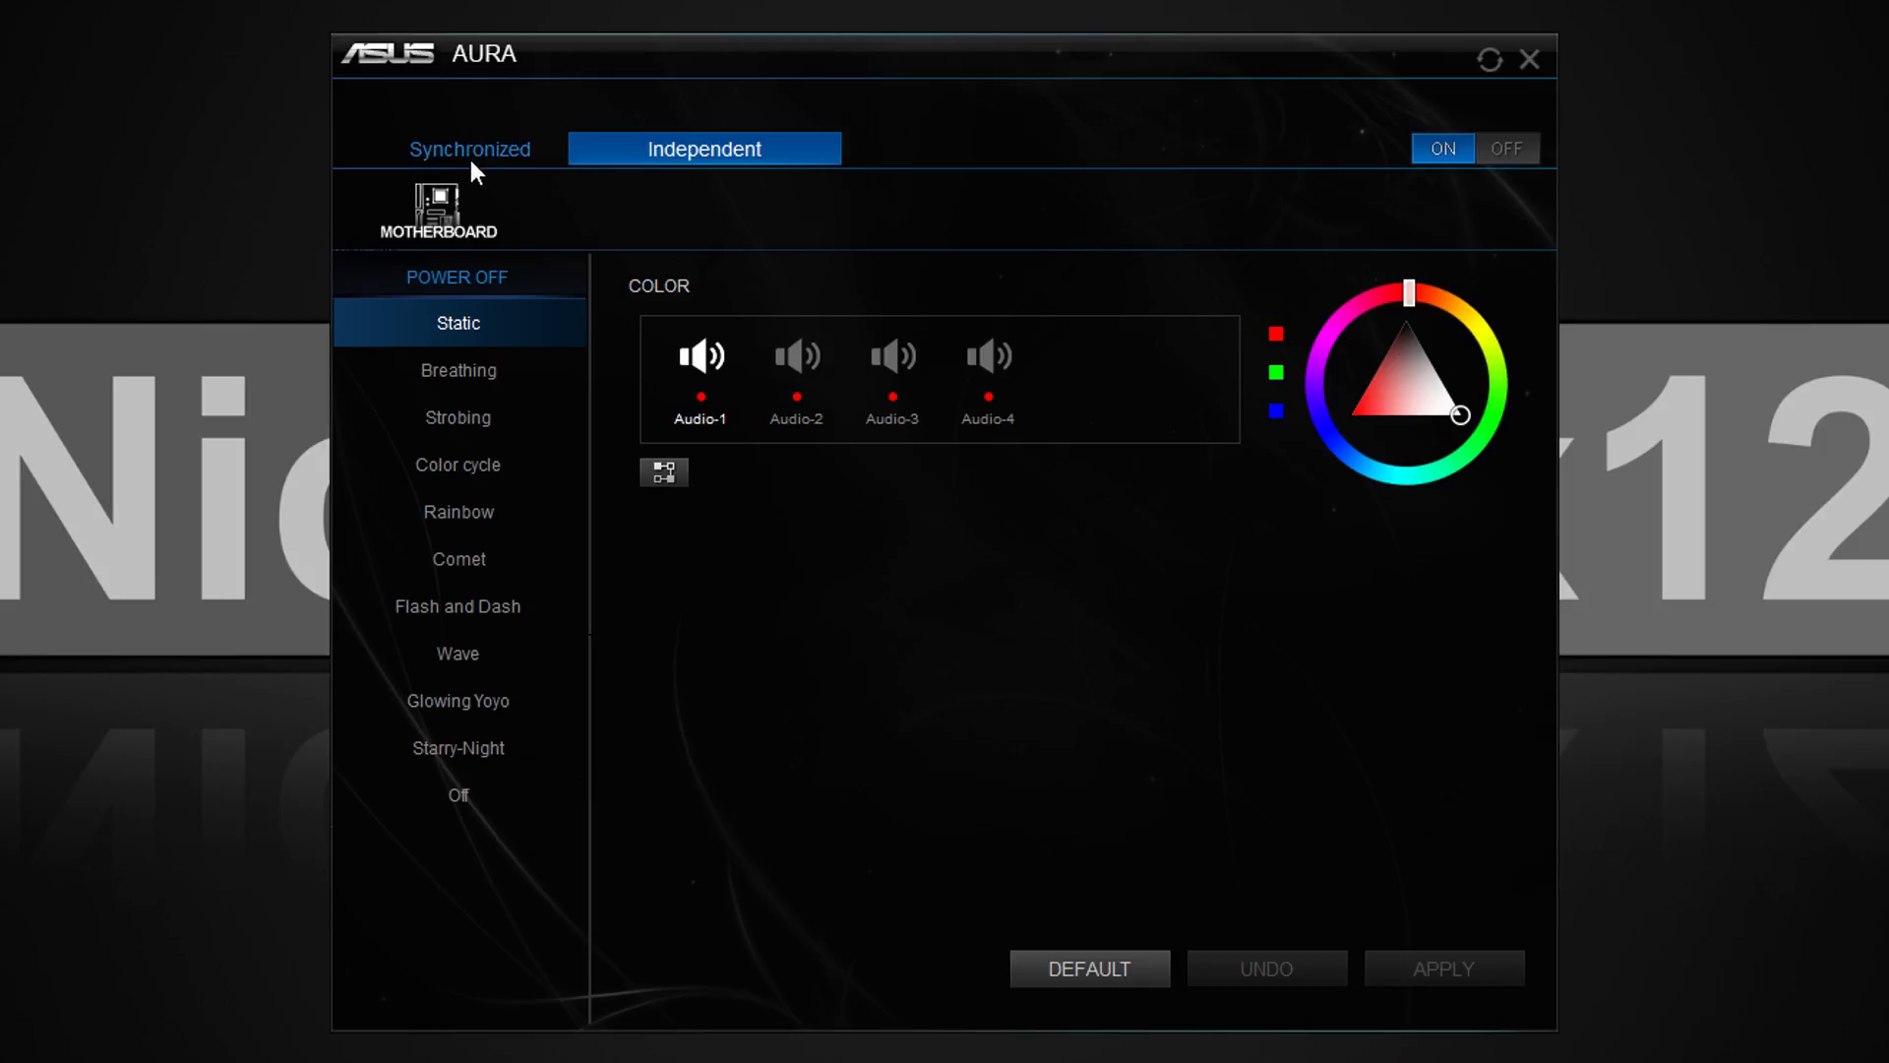
Switch Aura to Synchronized mode, preview Color cycle, and choose the Rainbow effect
click(468, 148)
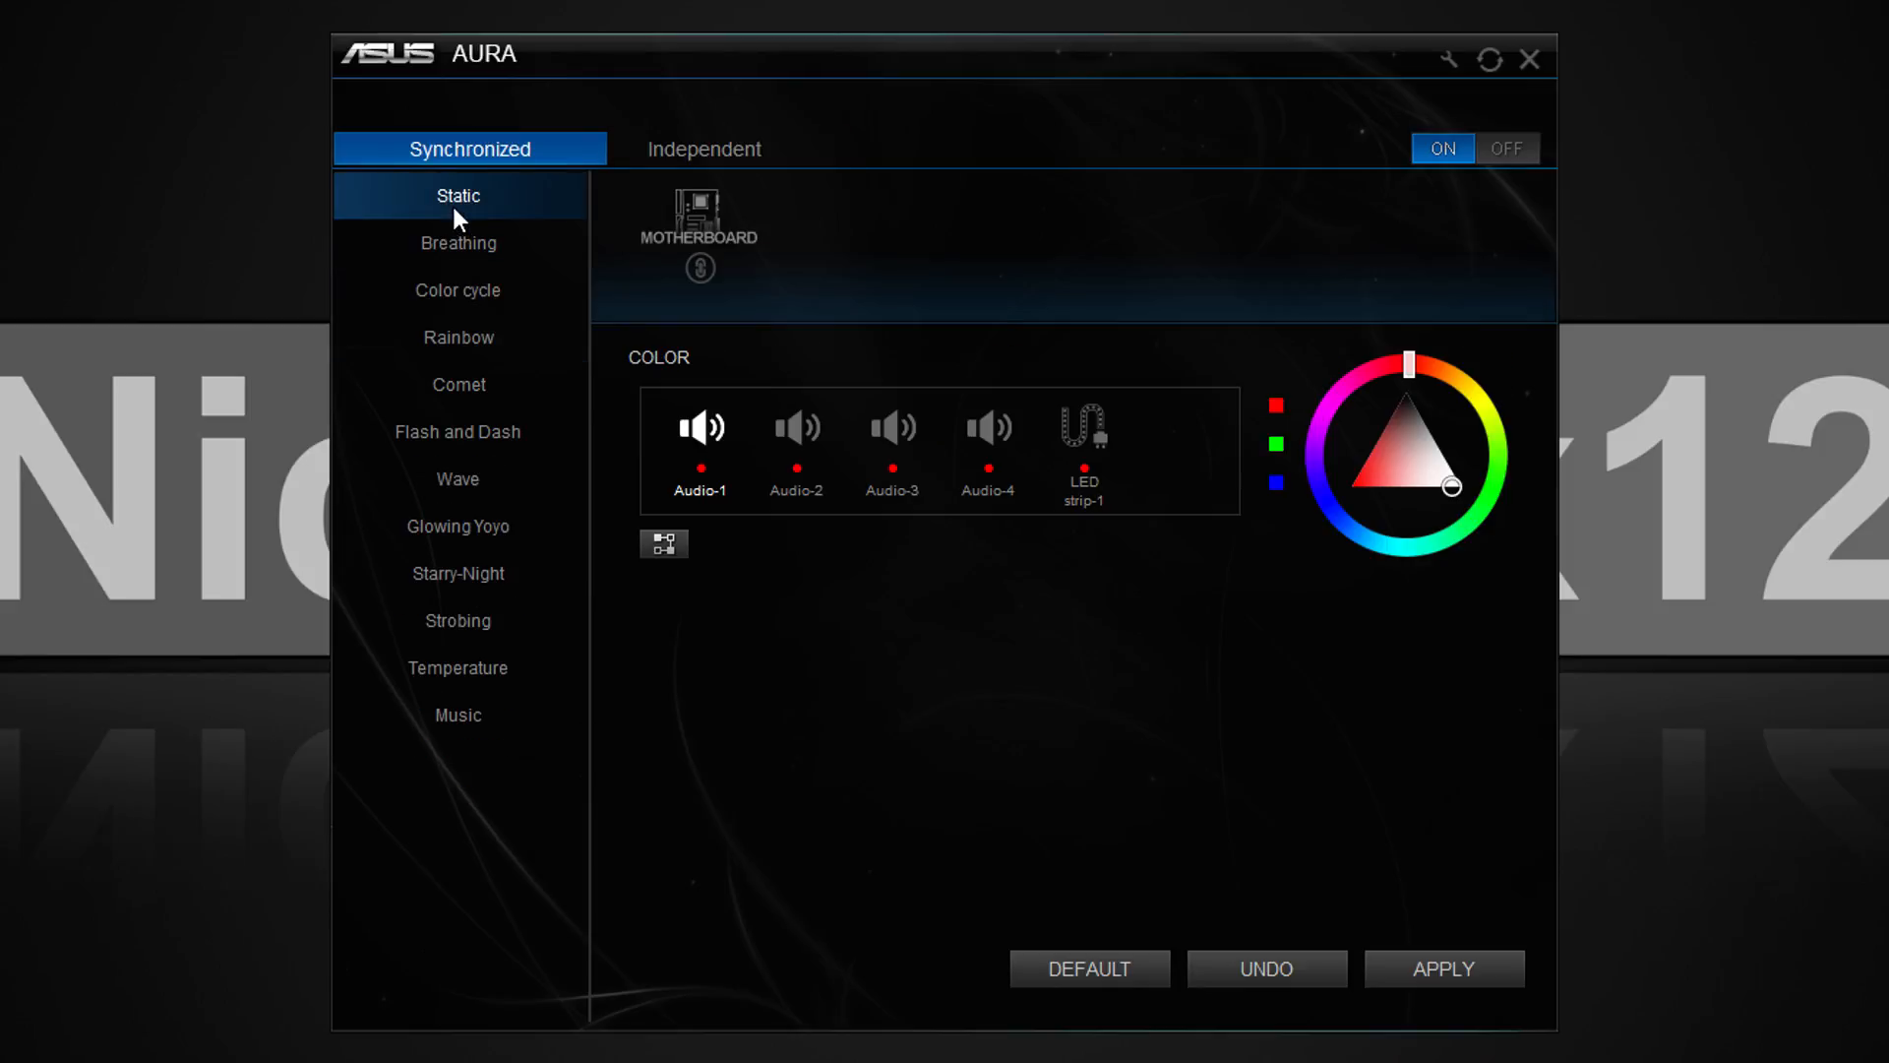
click(459, 290)
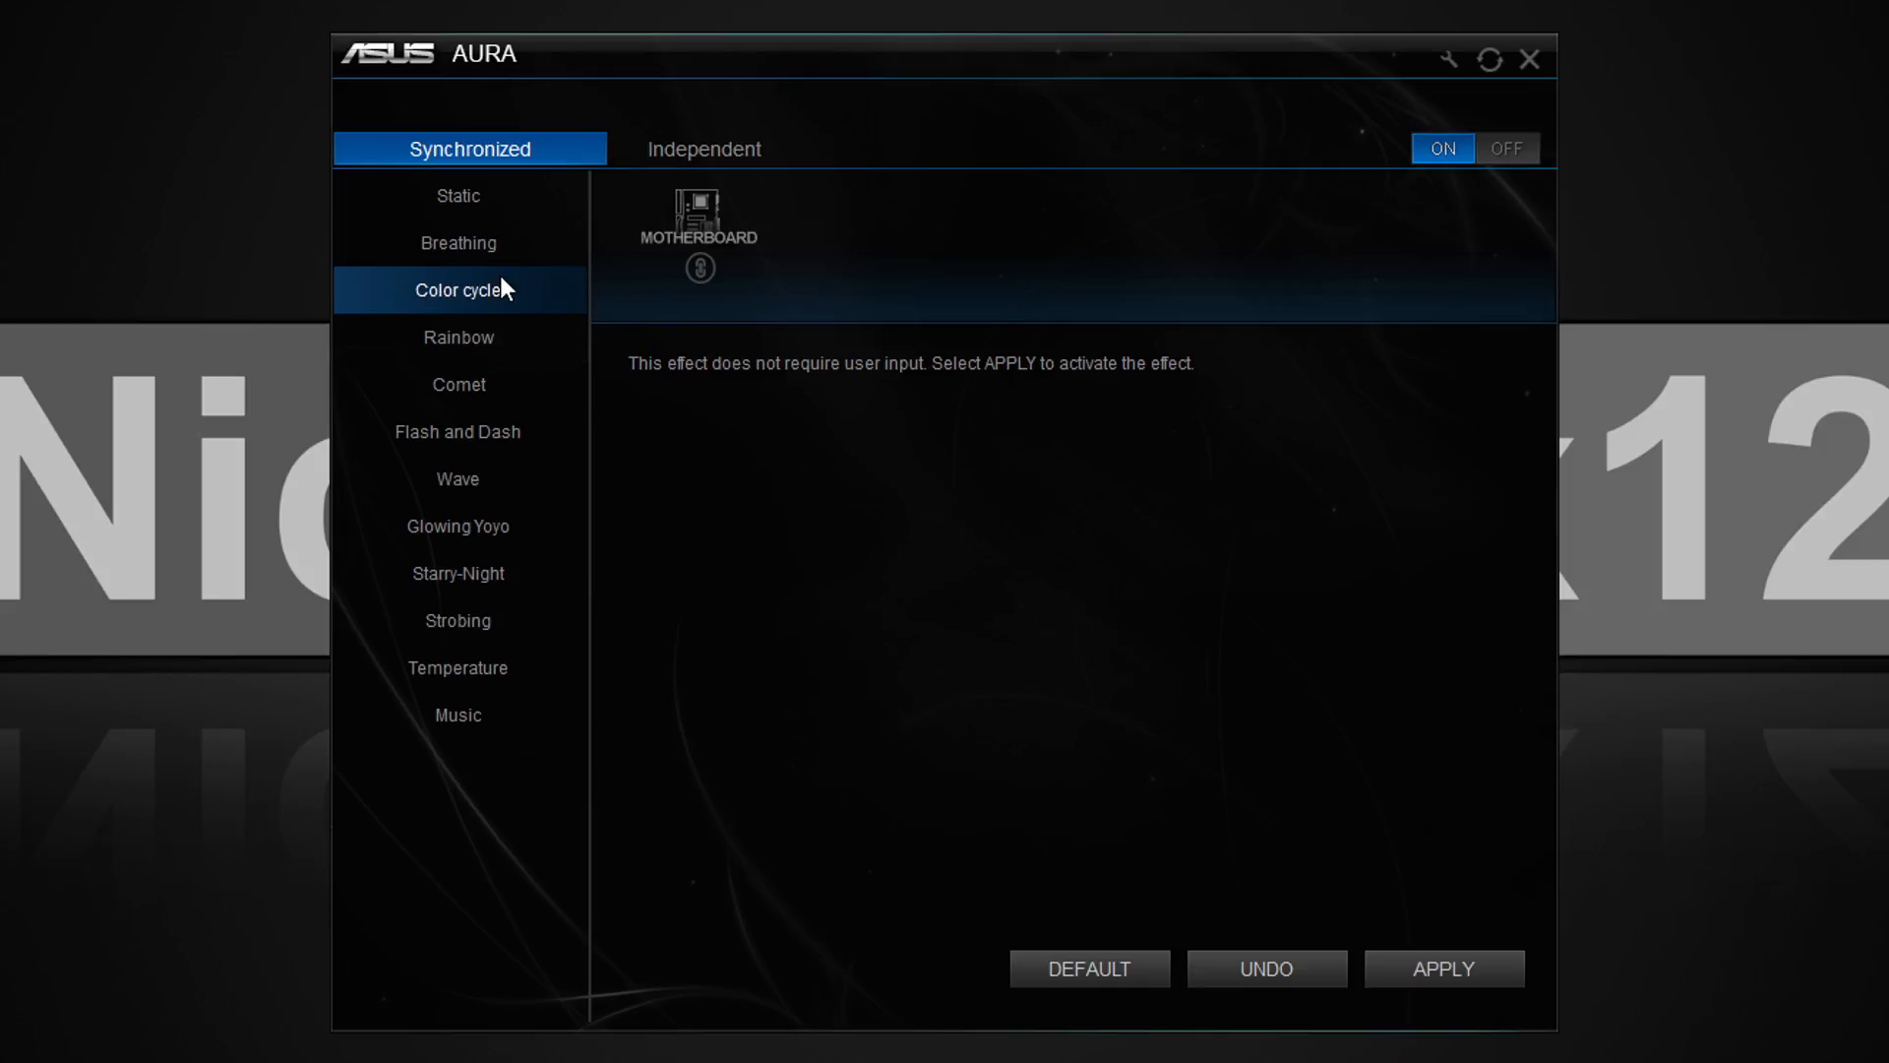
click(458, 337)
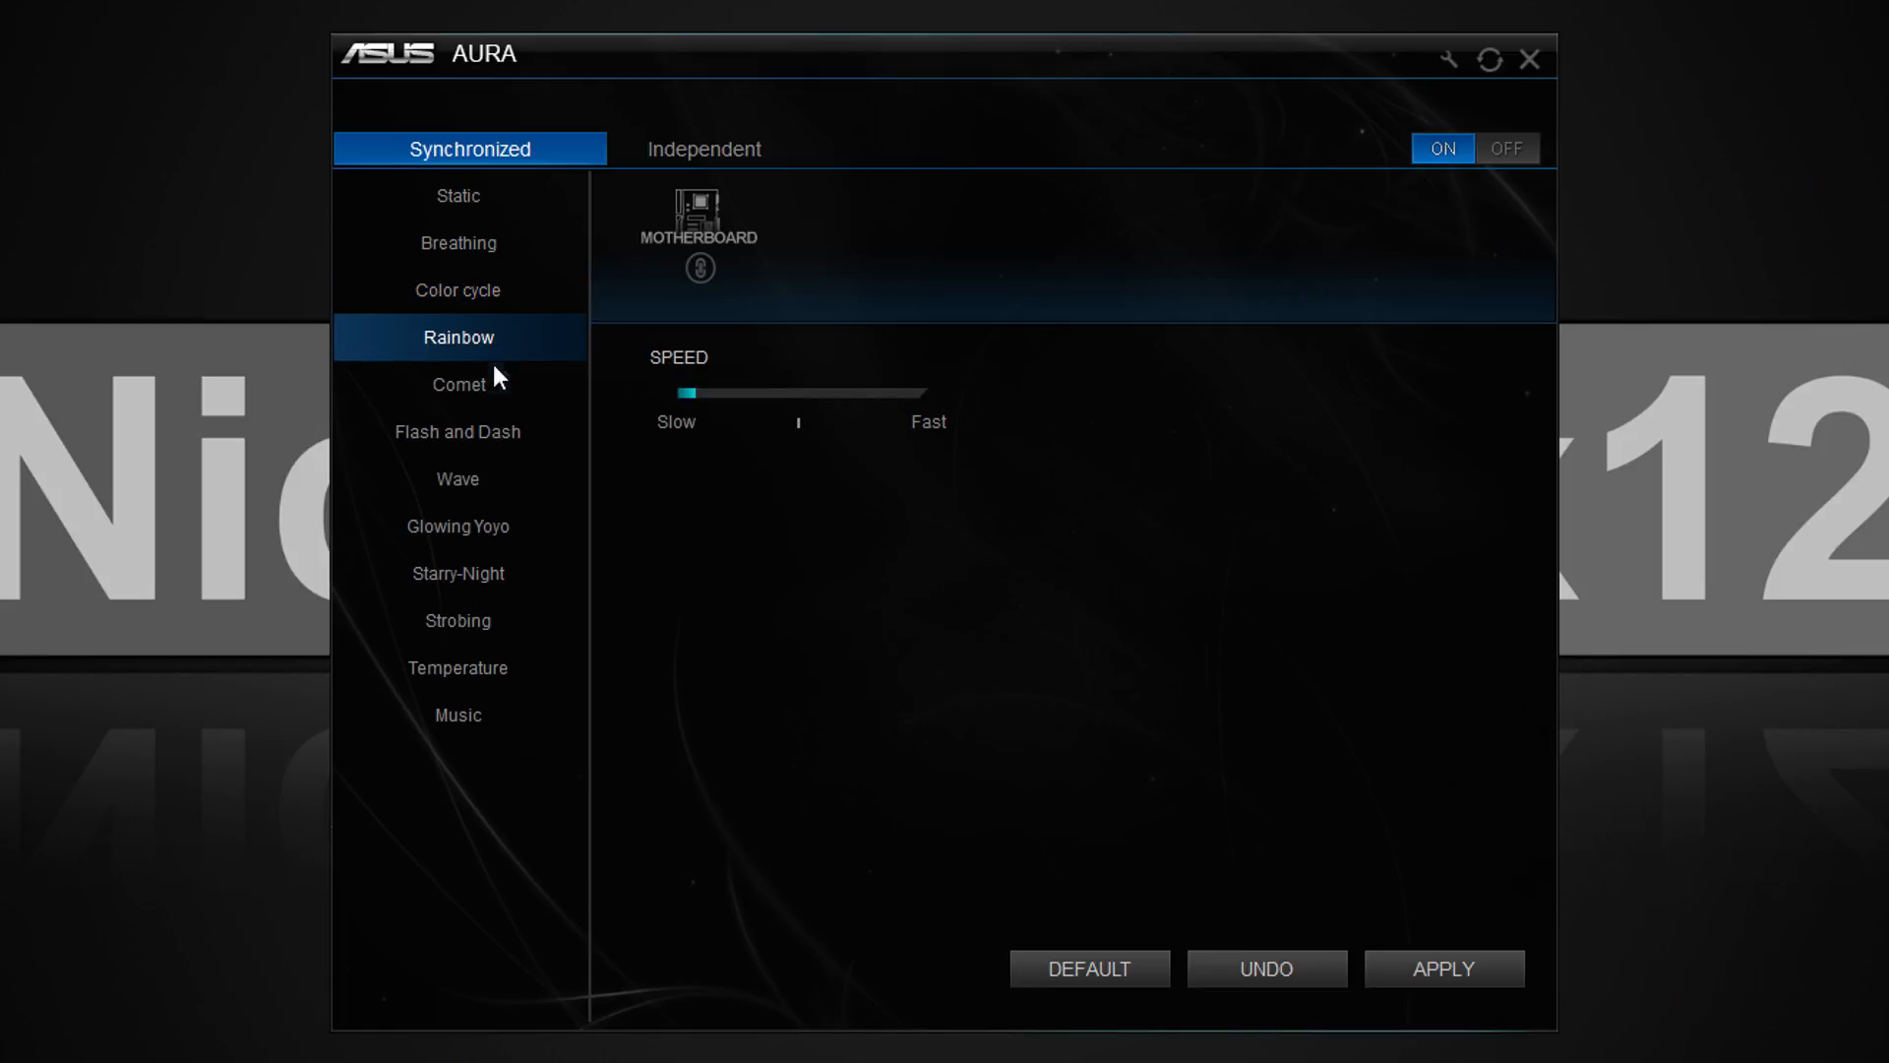